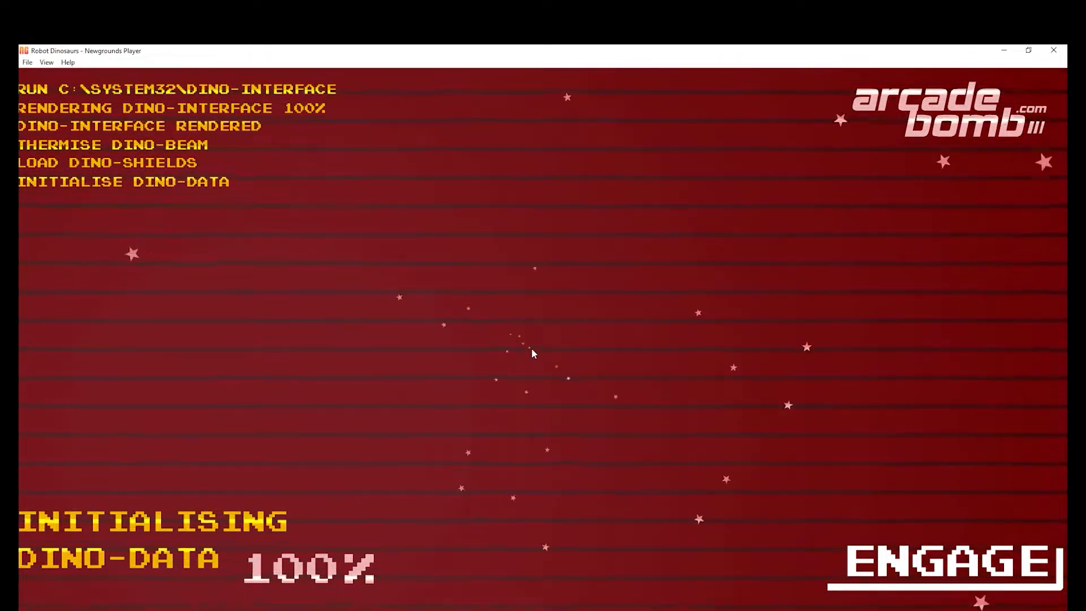
mouse_move(771, 147)
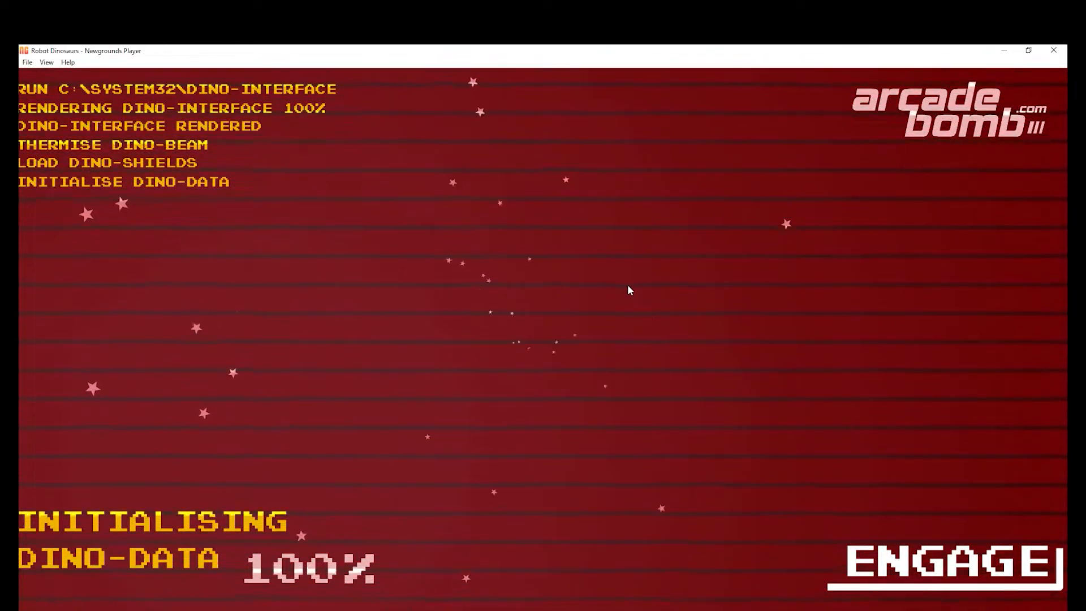
mouse_move(563, 291)
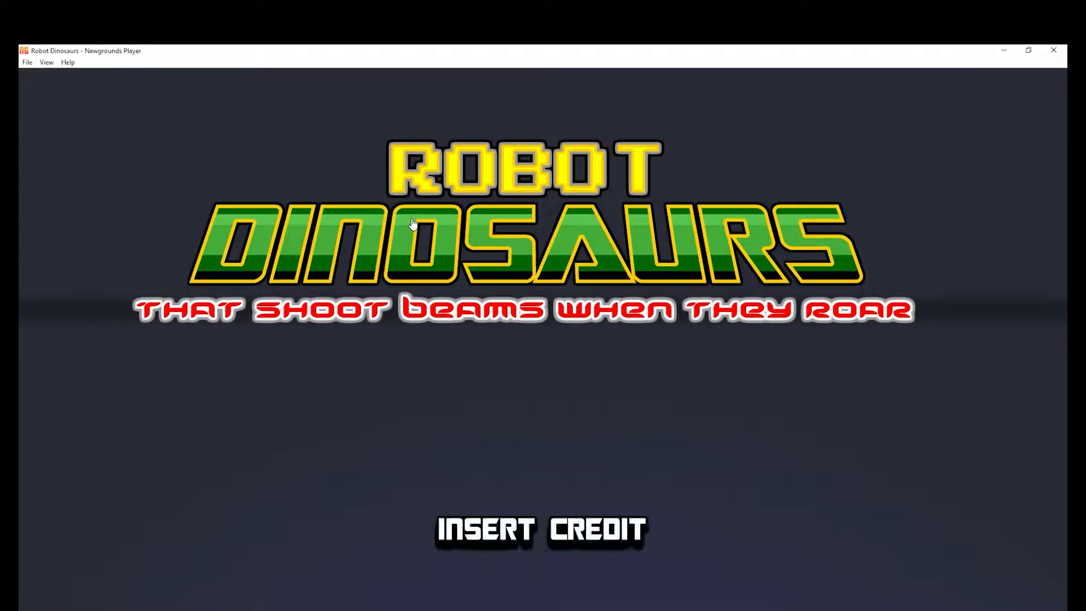
mouse_move(142, 307)
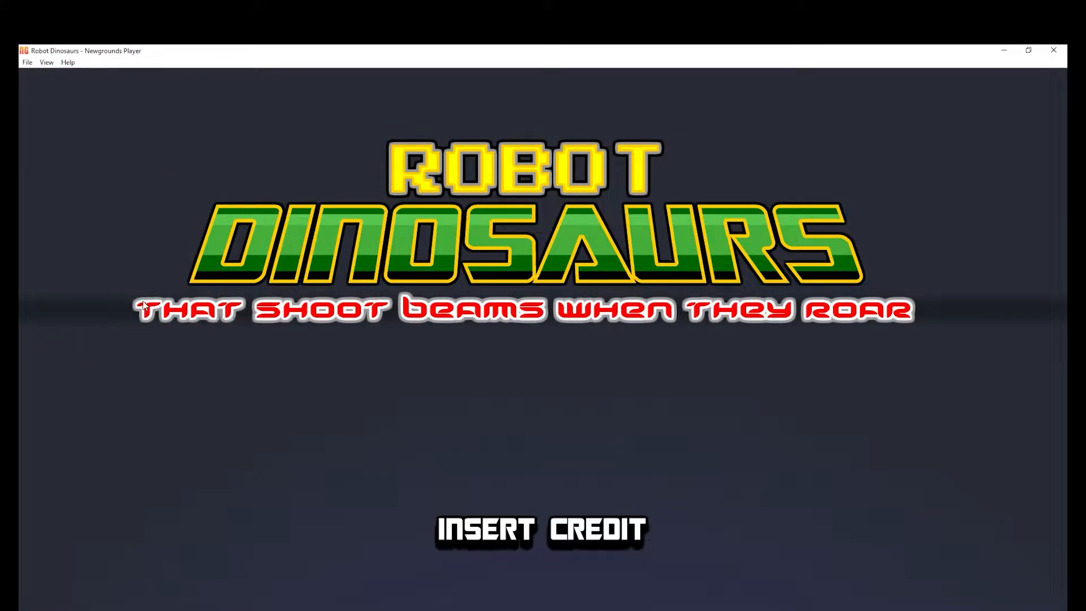
mouse_move(980, 524)
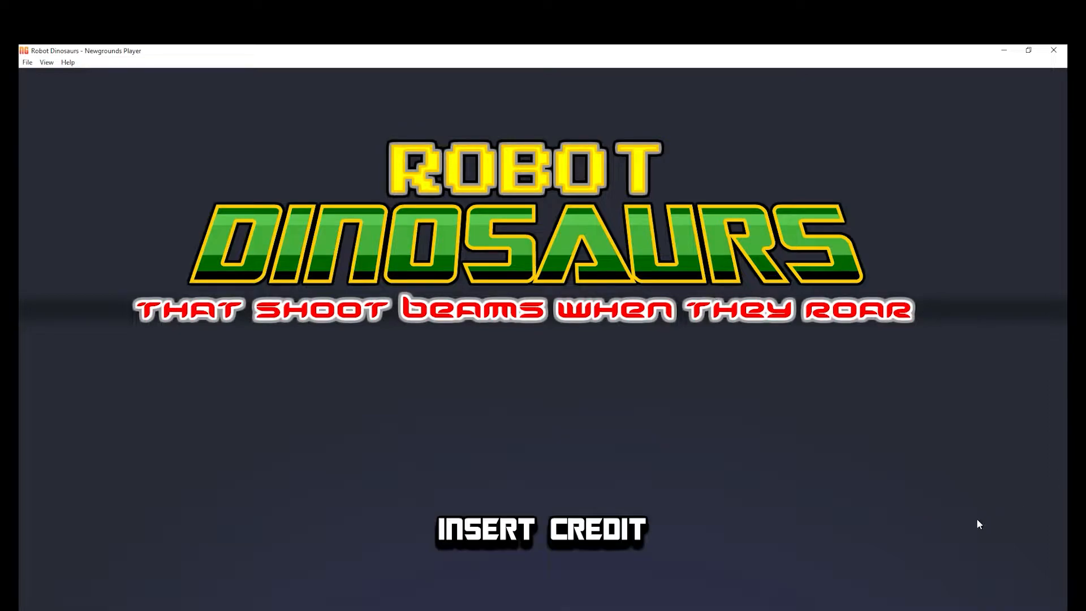
mouse_move(354, 385)
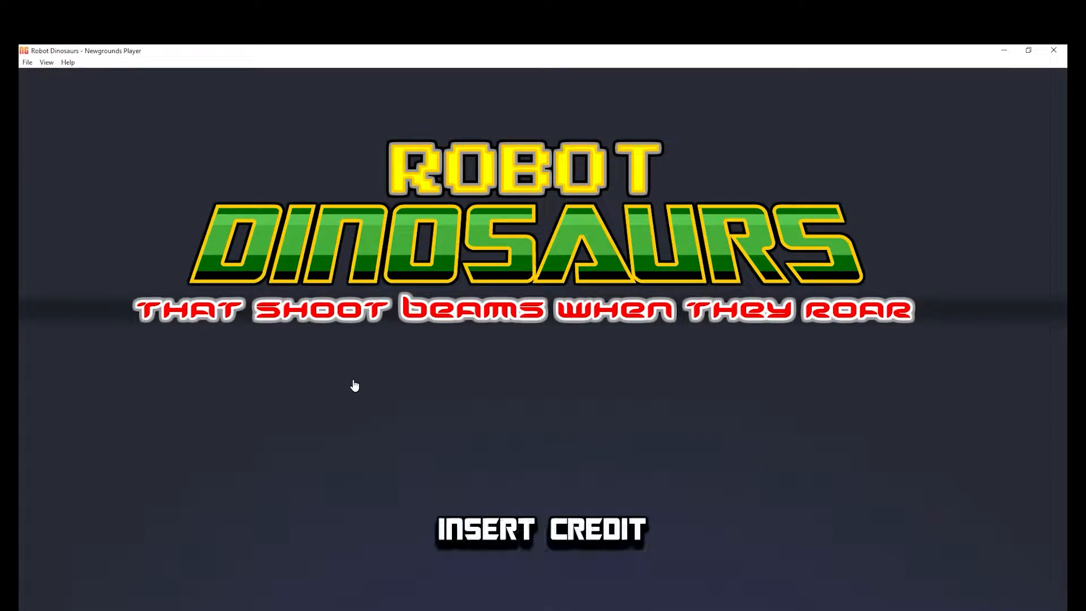
mouse_move(458, 346)
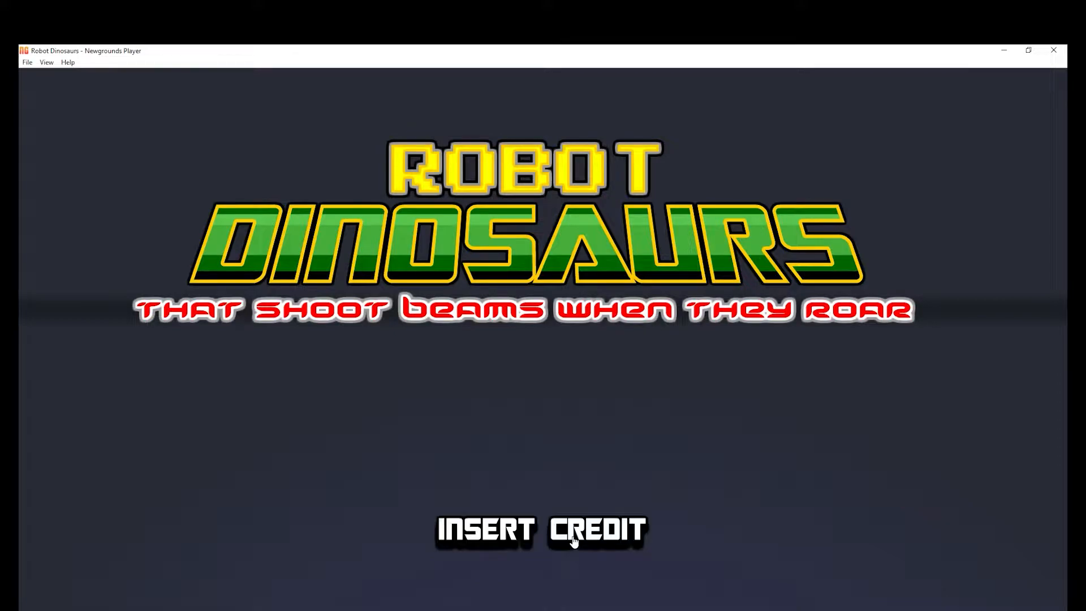
Insert a credit to advance from the title screen to character select.
click(573, 530)
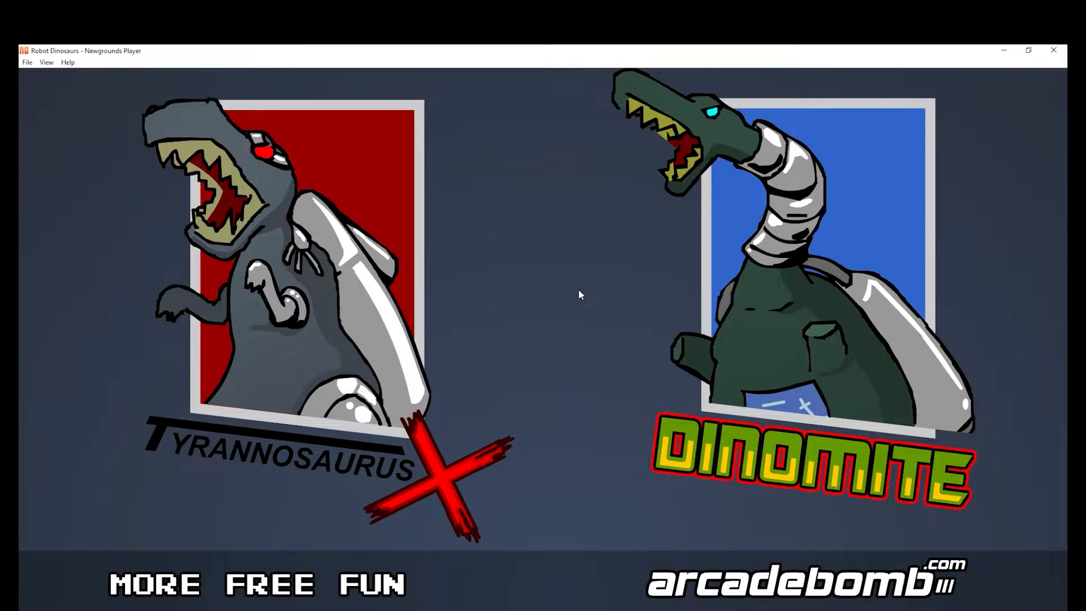
mouse_move(567, 291)
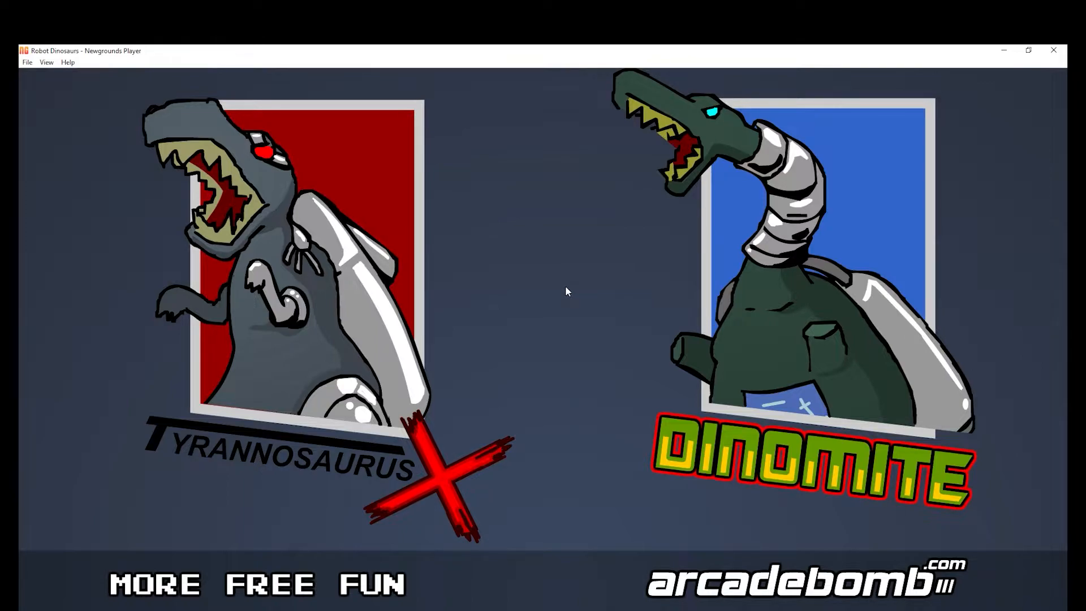
mouse_move(521, 240)
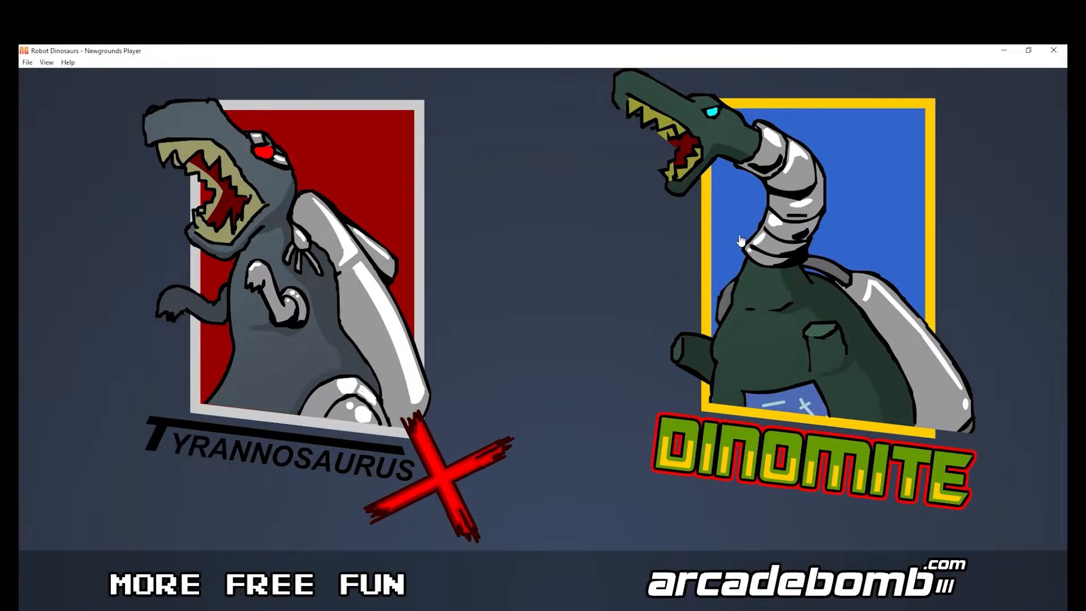
mouse_move(837, 212)
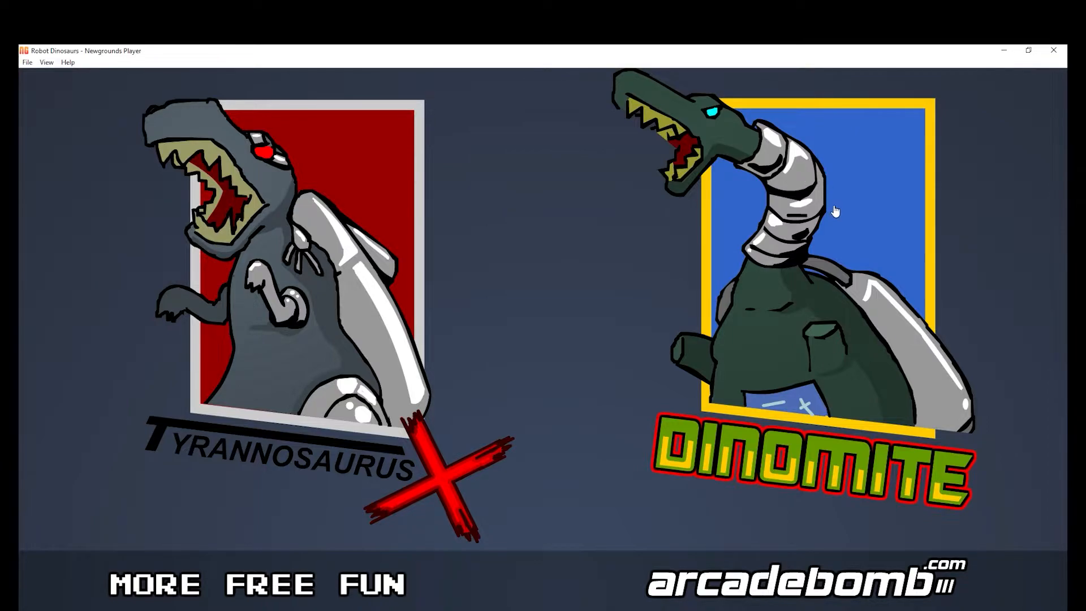